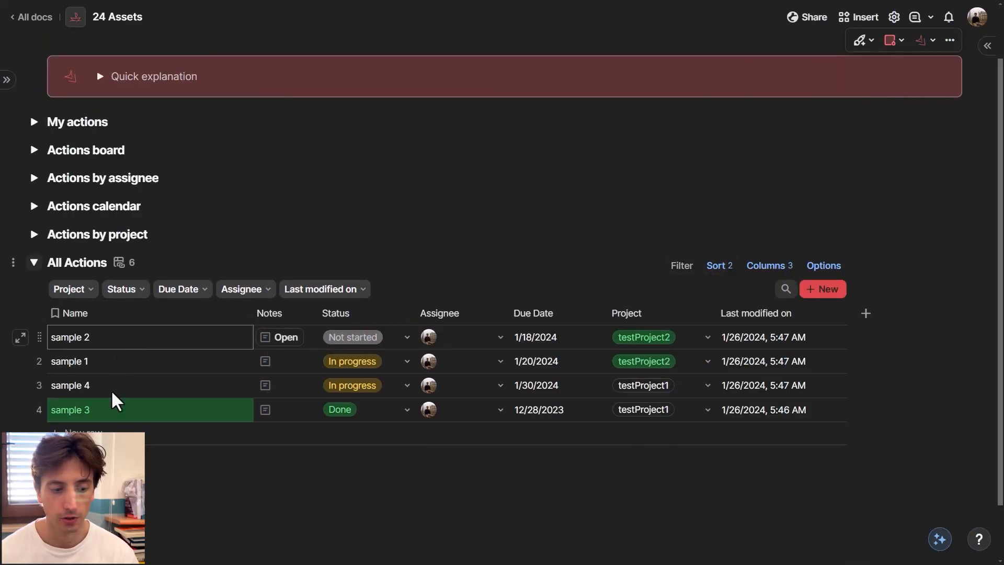
Enable Show subitems for the All Actions table and confirm turning subitems on
left_click(96, 360)
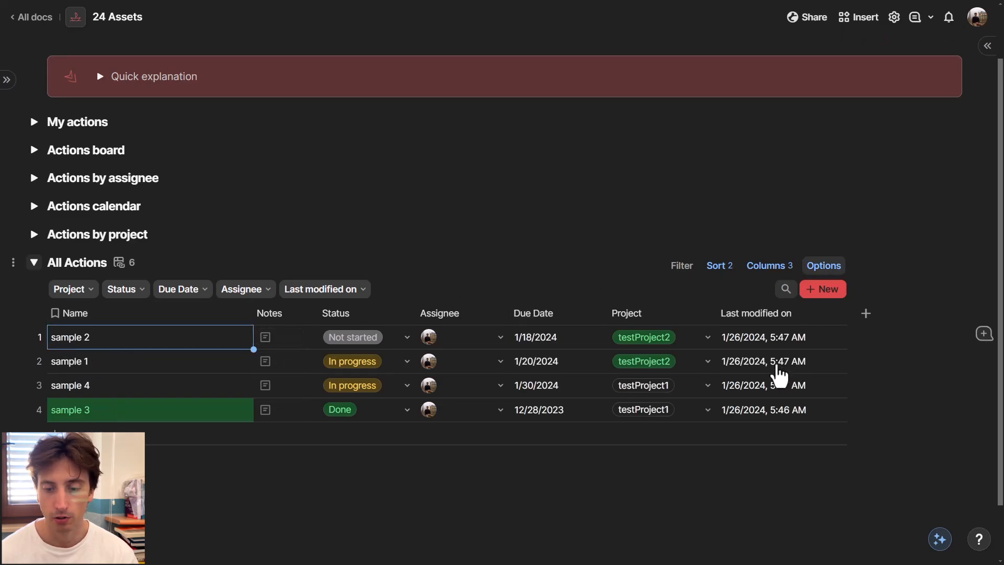
left_click(824, 265)
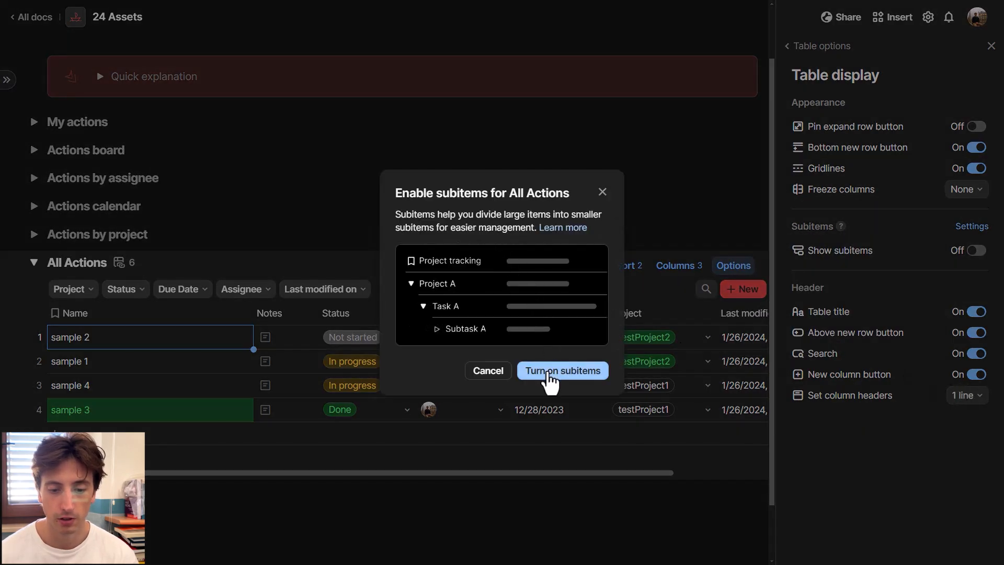
left_click(562, 370)
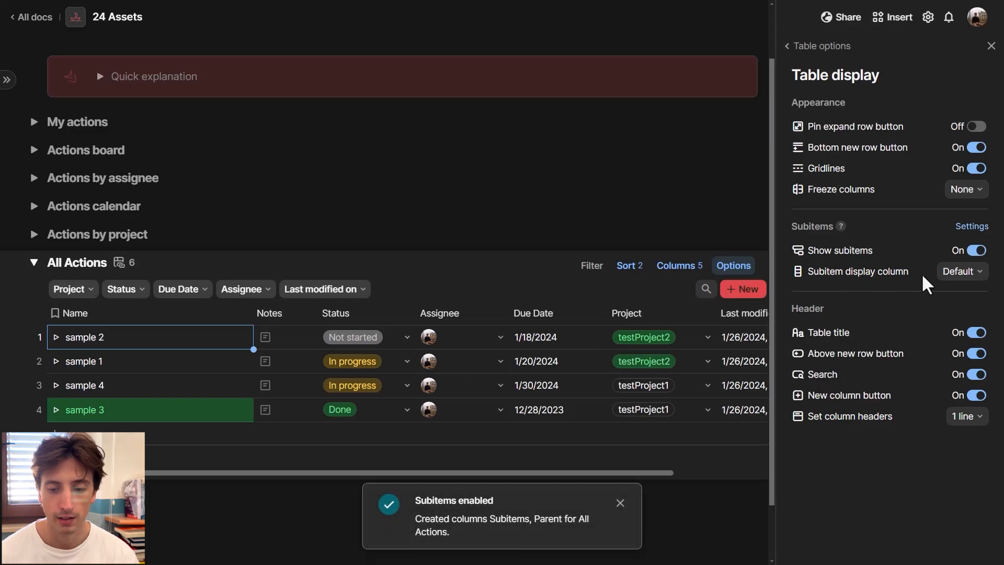
Try Notes as the subitem display column, revert to Default, and view the Subitems settings
left_click(960, 271)
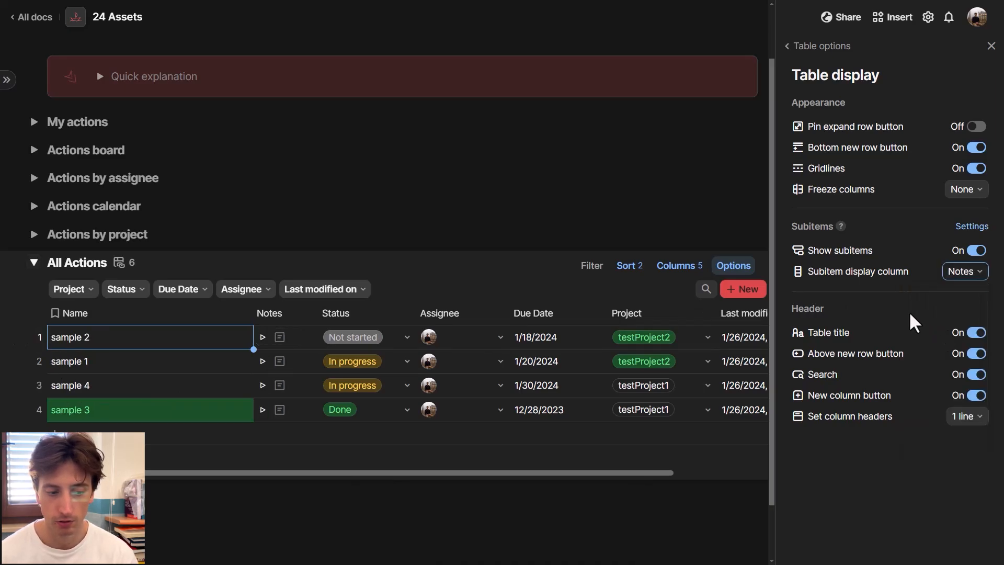
left_click(964, 271)
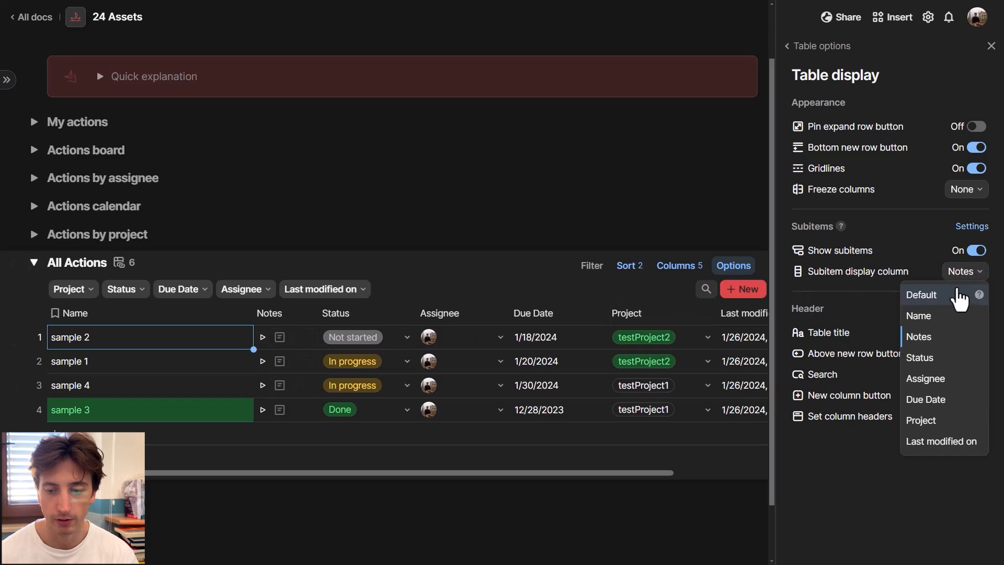
left_click(921, 295)
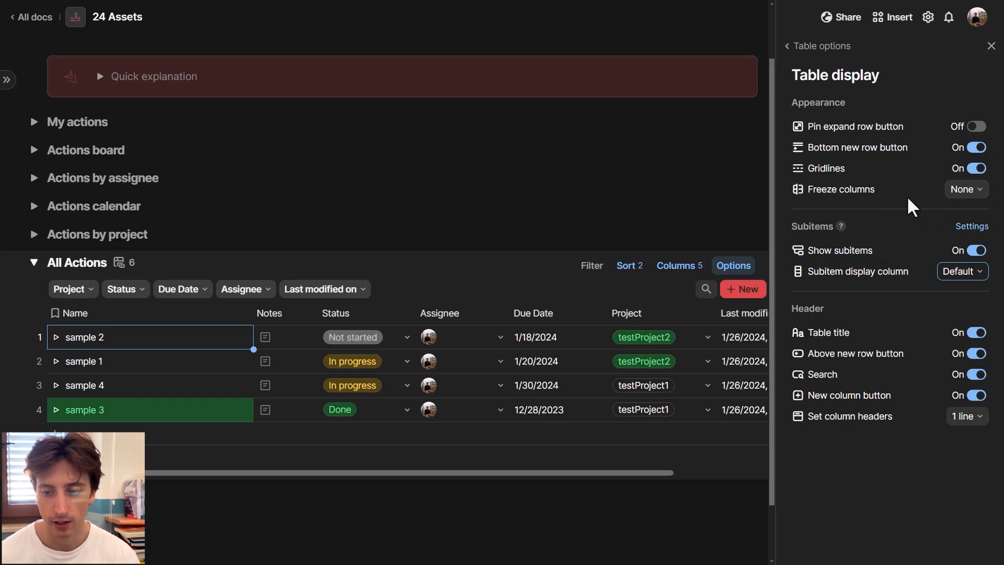
left_click(971, 226)
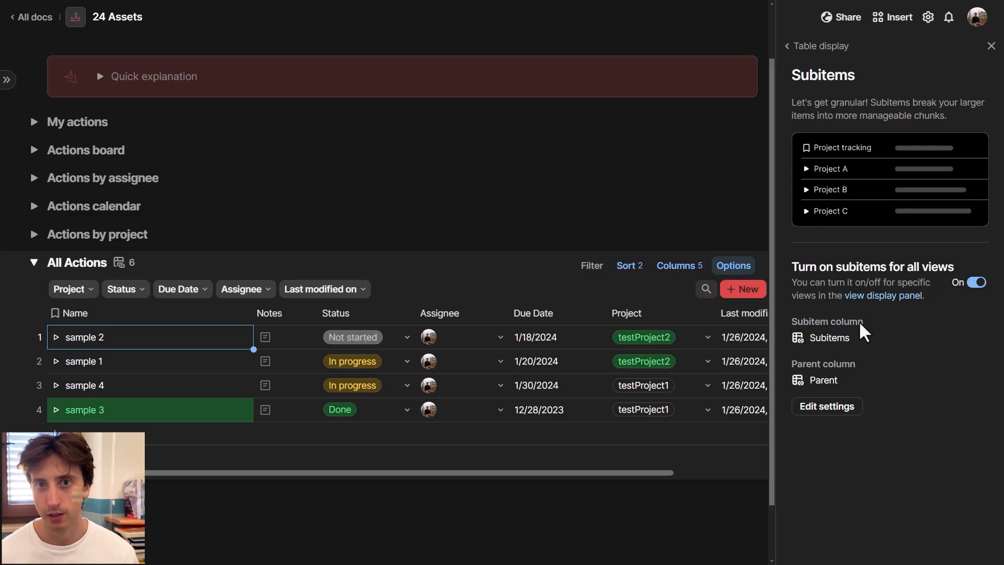
left_click(805, 168)
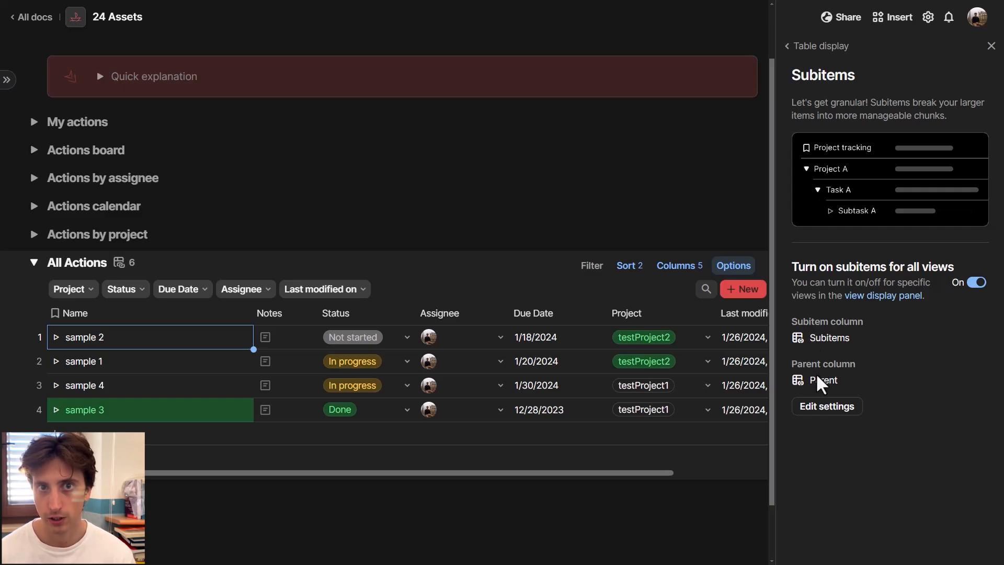
left_click(806, 169)
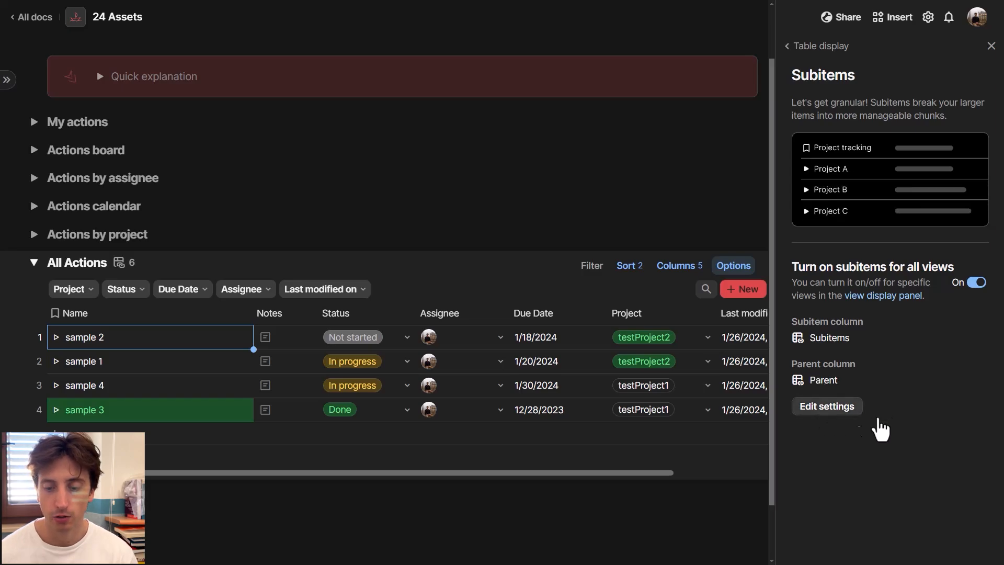
left_click(825, 406)
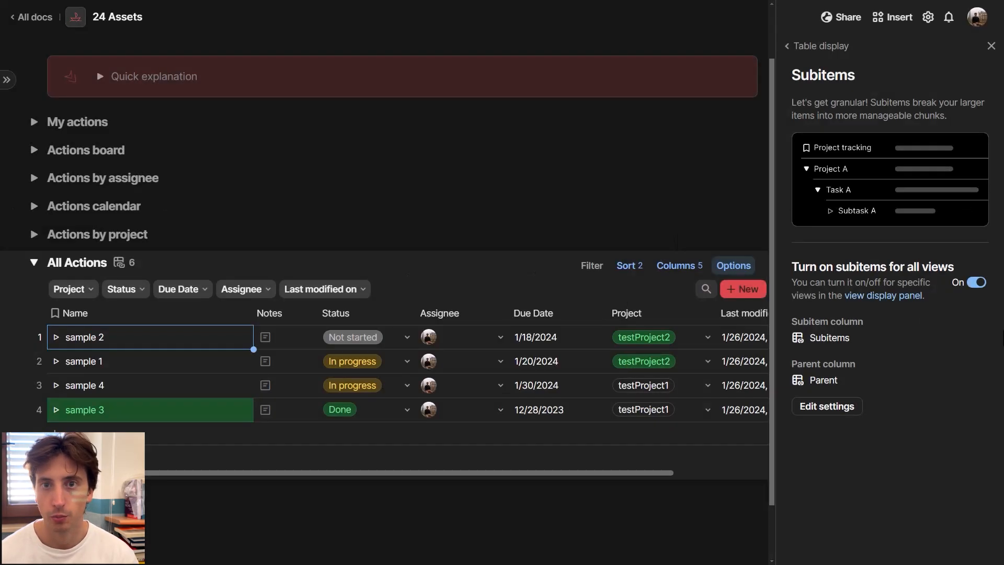
Expand sample 2, add a new subitem named Test subitem 1, and view sample 2's row details
left_click(991, 45)
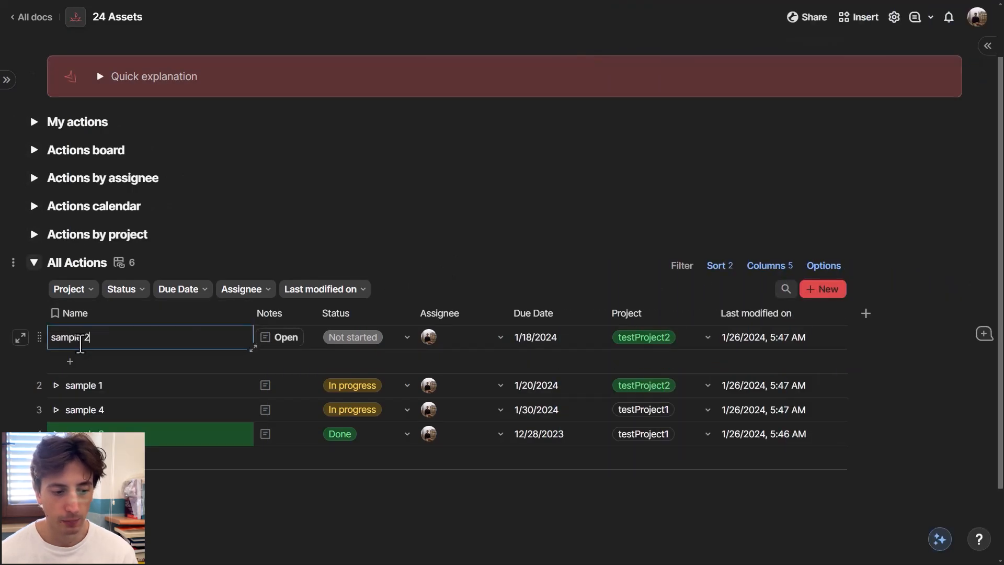
left_click(56, 338)
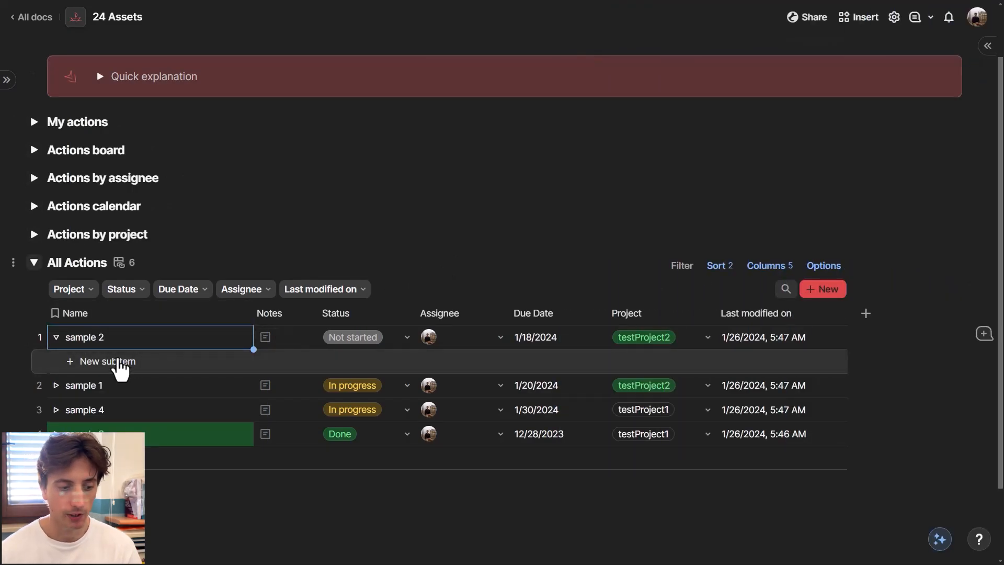
left_click(107, 361)
type("Test subitem 1")
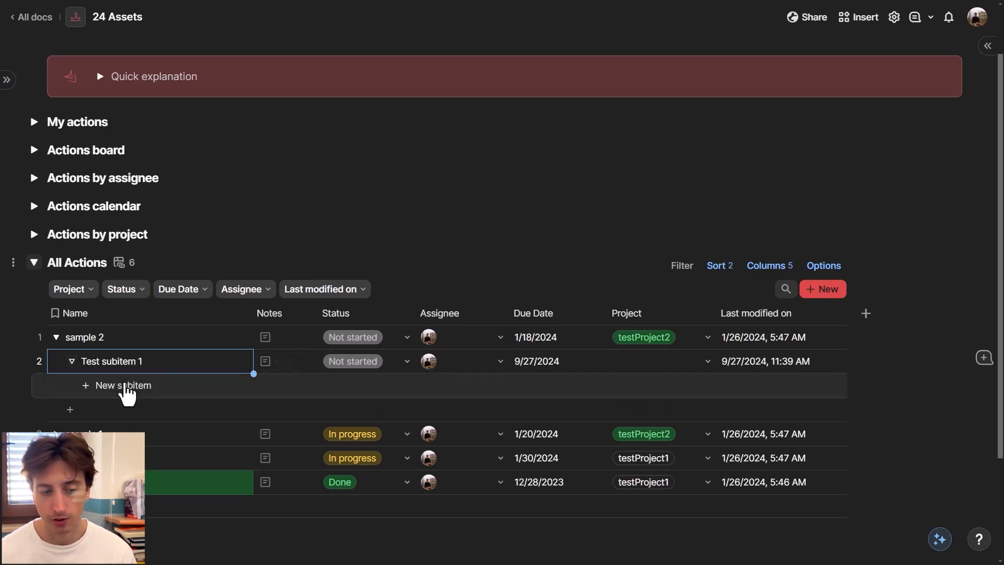
left_click(122, 385)
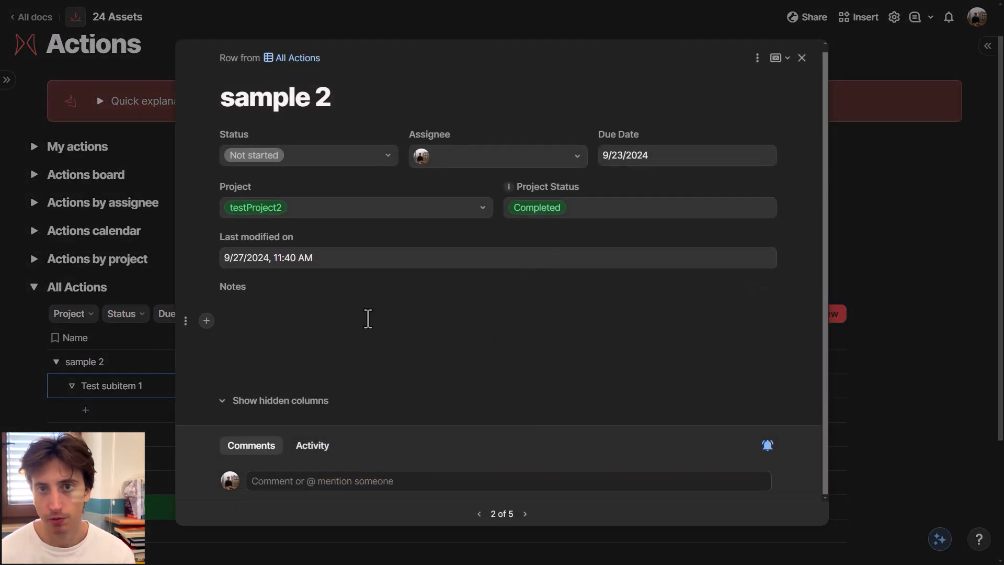
Edit sample 2's row layout to make the Subitems section visible, listing Test subitem 1
left_click(757, 58)
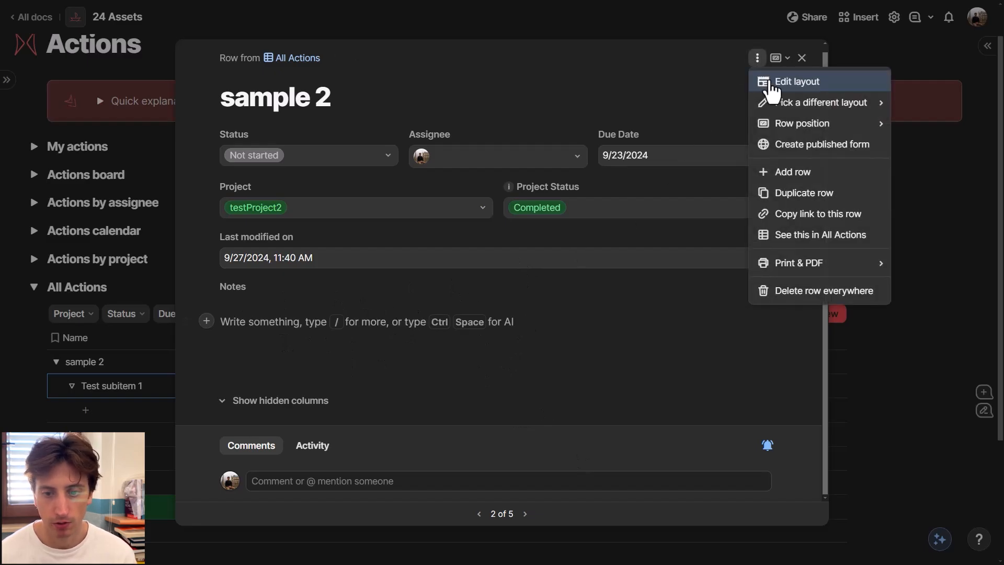
left_click(797, 81)
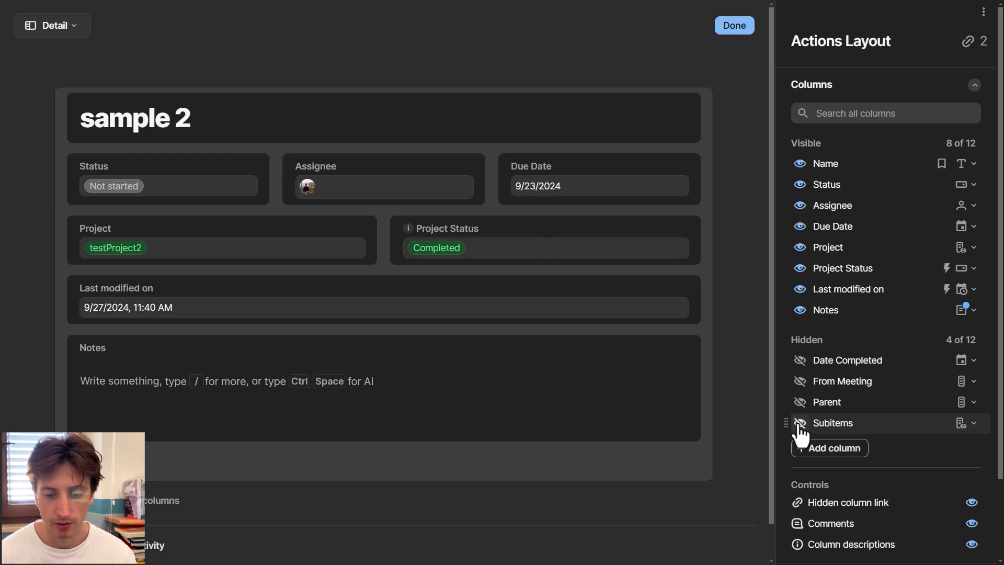
left_click(801, 423)
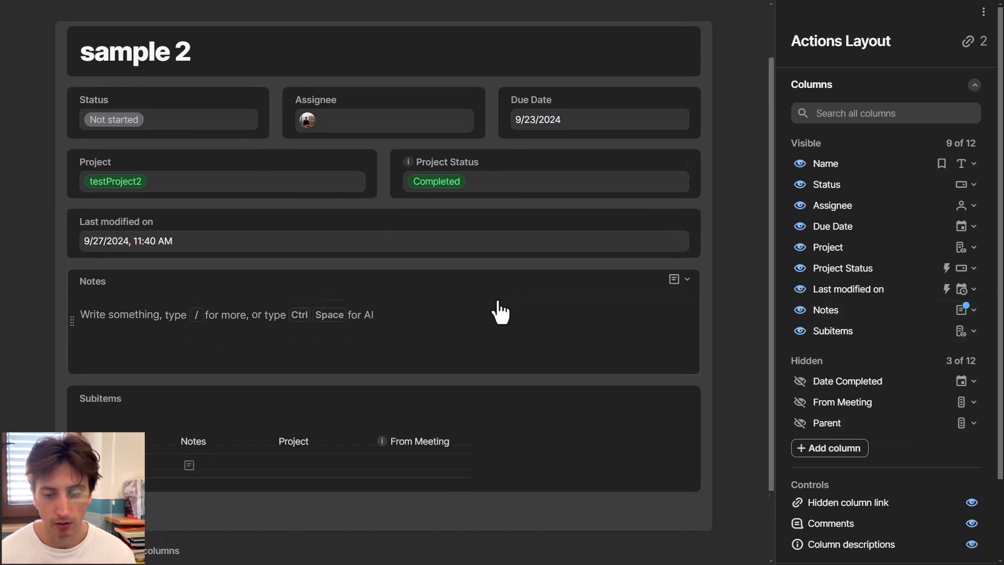
scroll("down", 3)
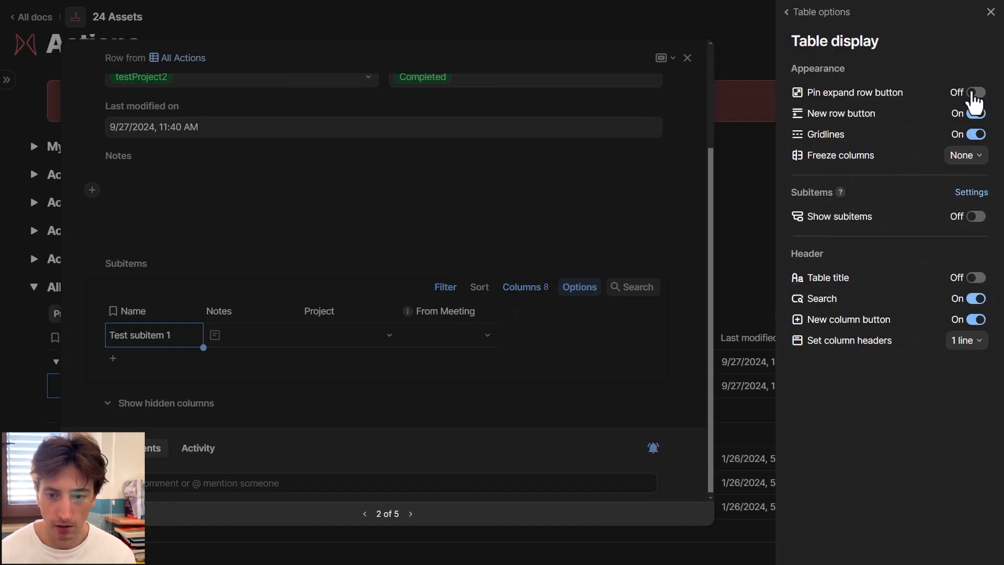
Pin the expand row button in sample 2's subitems table and show its column visibility list
left_click(975, 92)
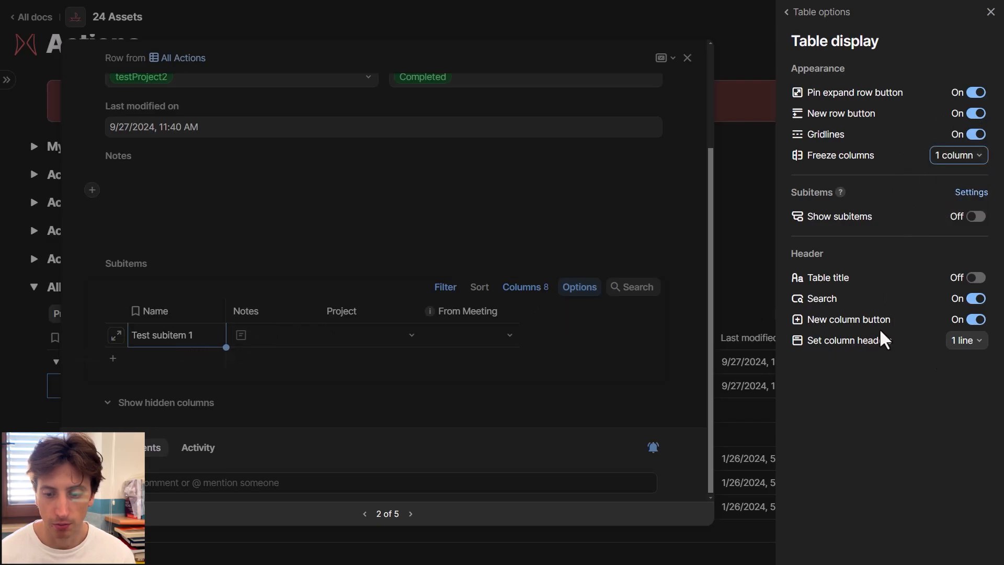
left_click(787, 12)
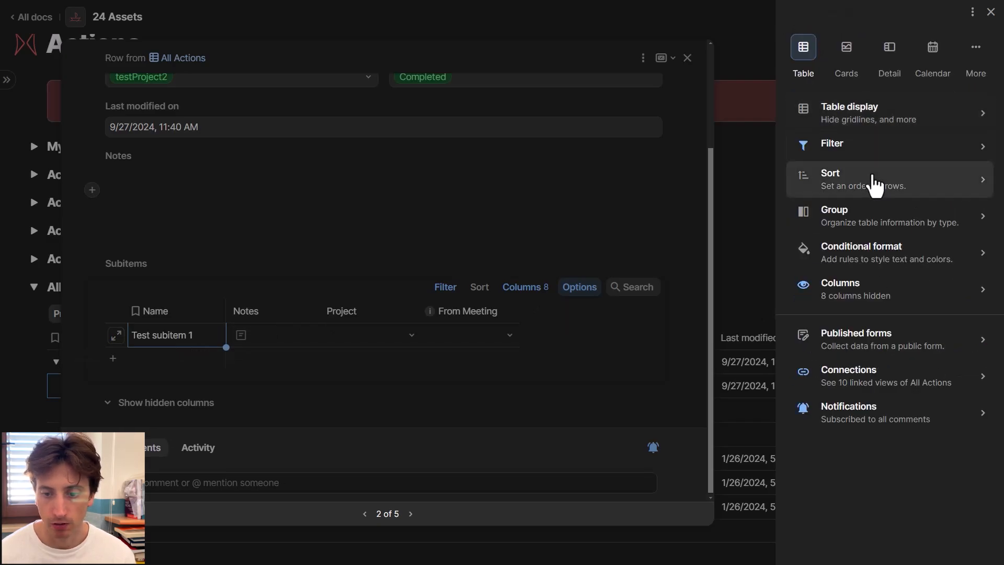
left_click(840, 288)
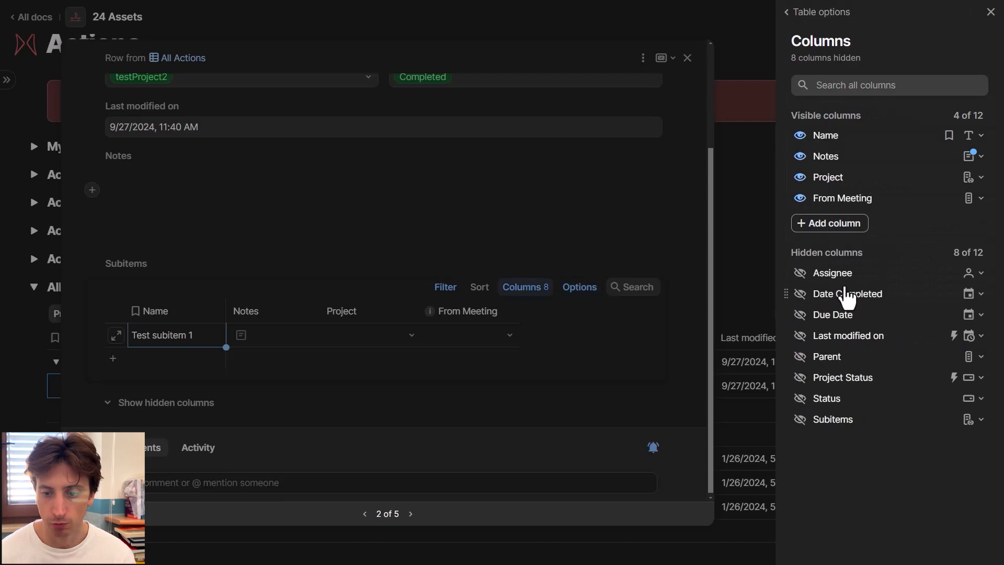
mouse_move(463, 311)
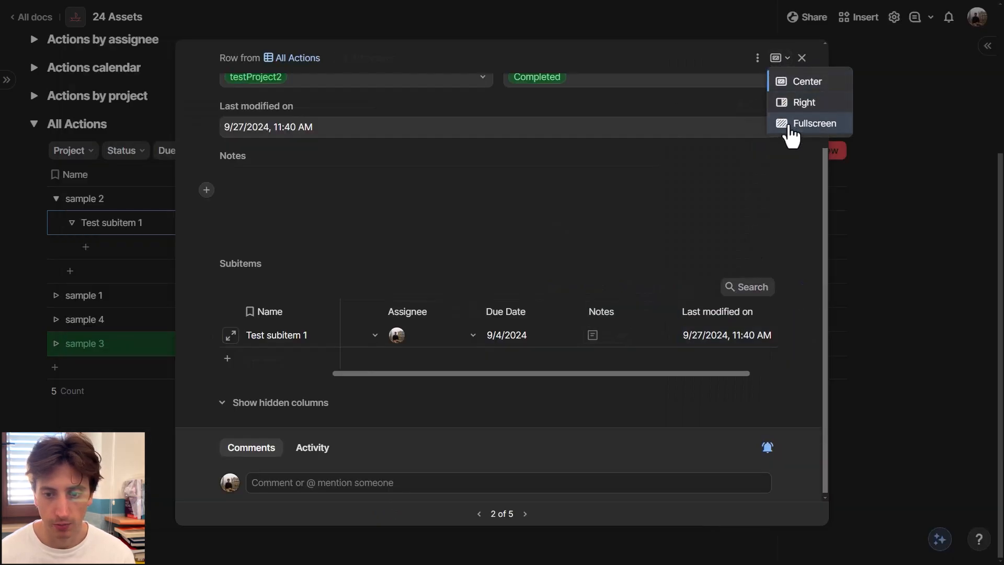
Show sample 2's details fullscreen and list existing actions available to link as subitems
left_click(814, 124)
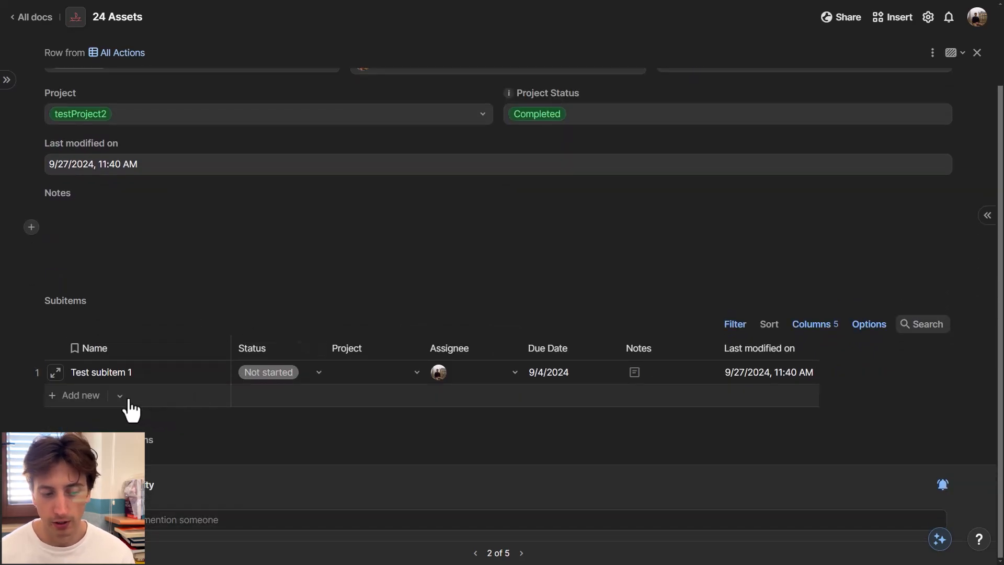
left_click(119, 396)
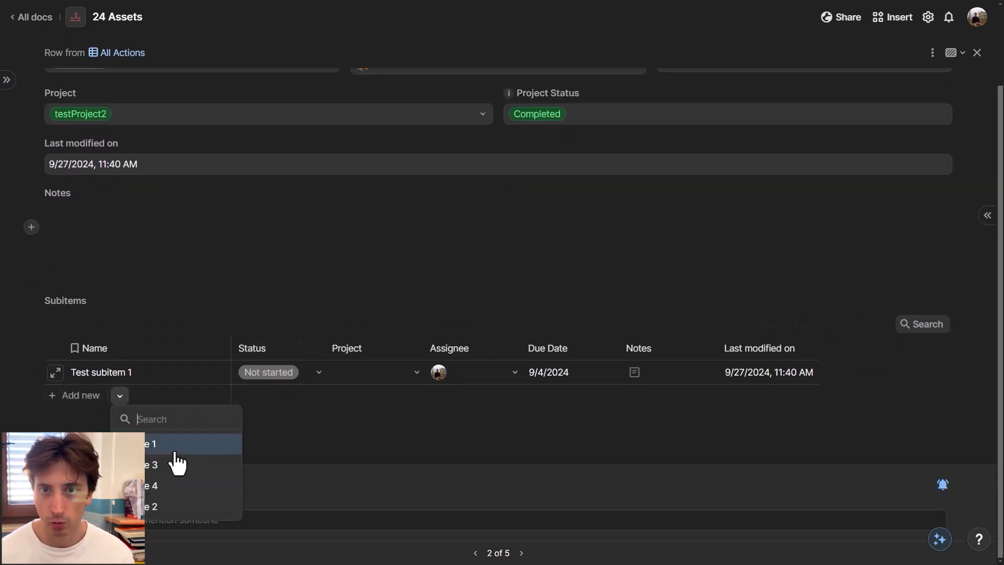
left_click(941, 301)
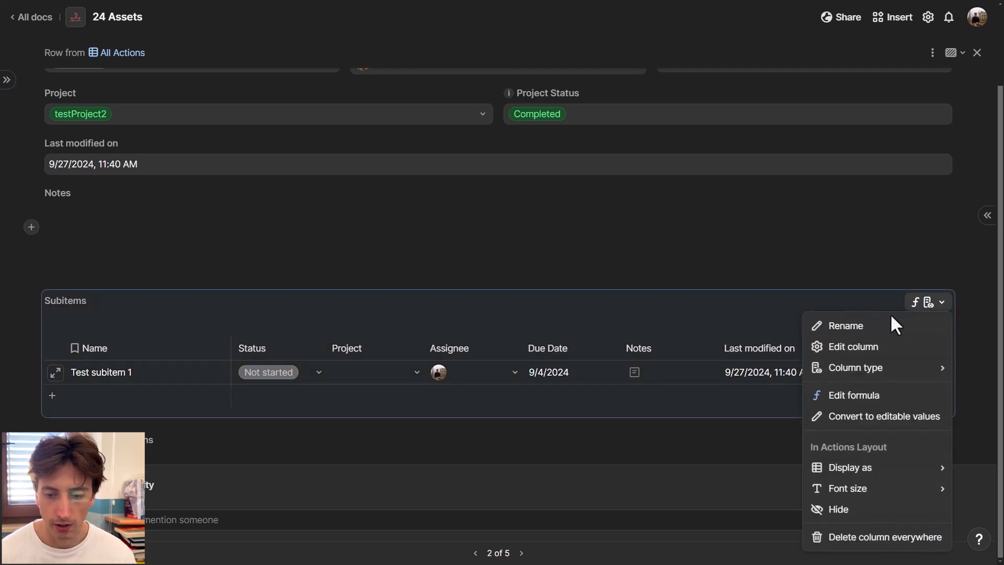
Give the Subitems column a custom Status filter allowing Not started, In progress and Blocked
left_click(853, 346)
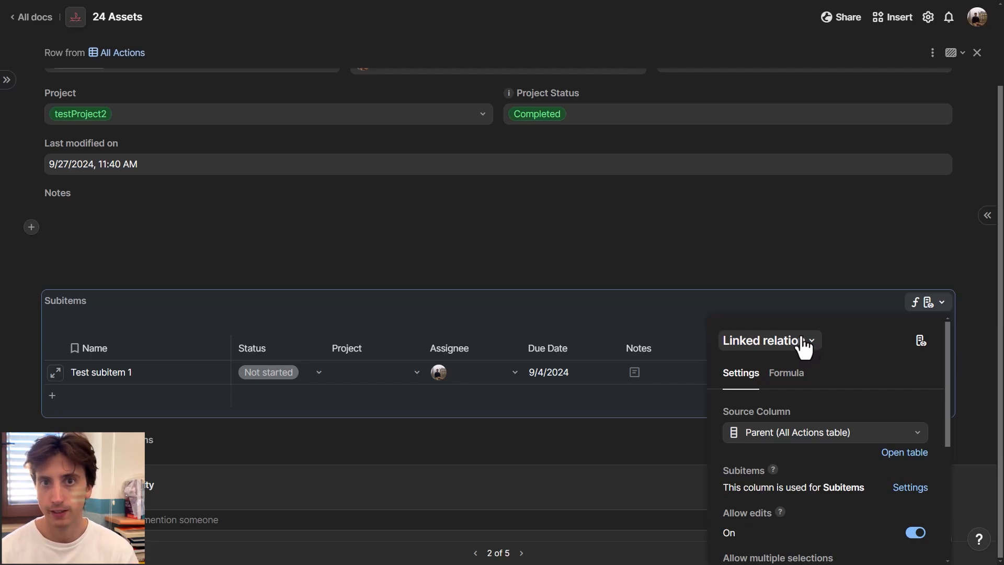
scroll("down", 3)
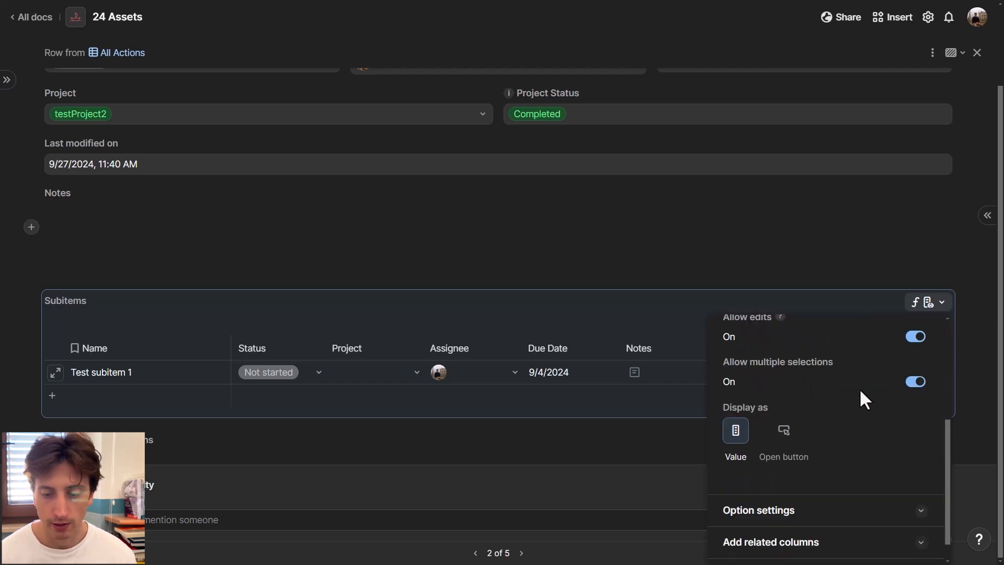
left_click(758, 509)
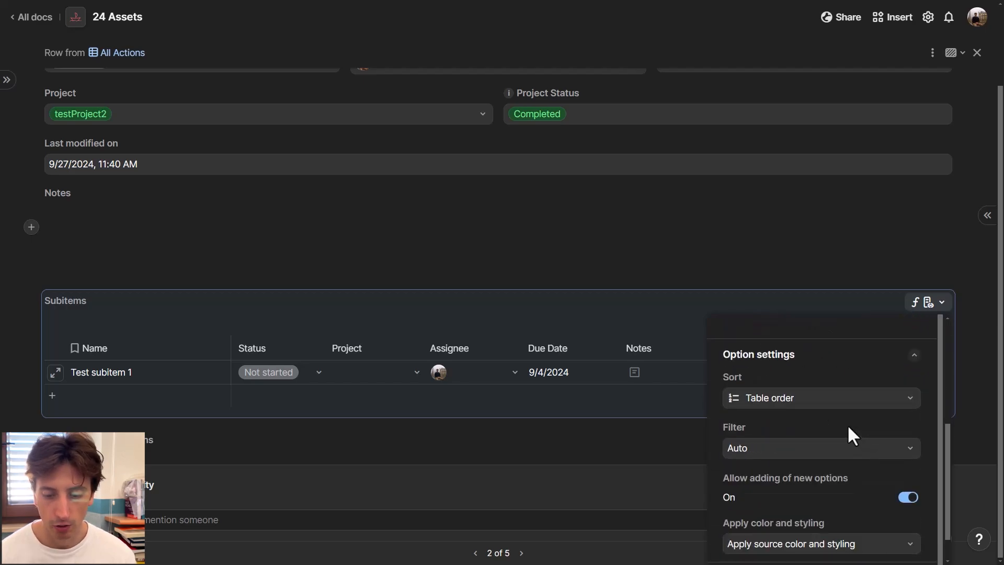
left_click(820, 448)
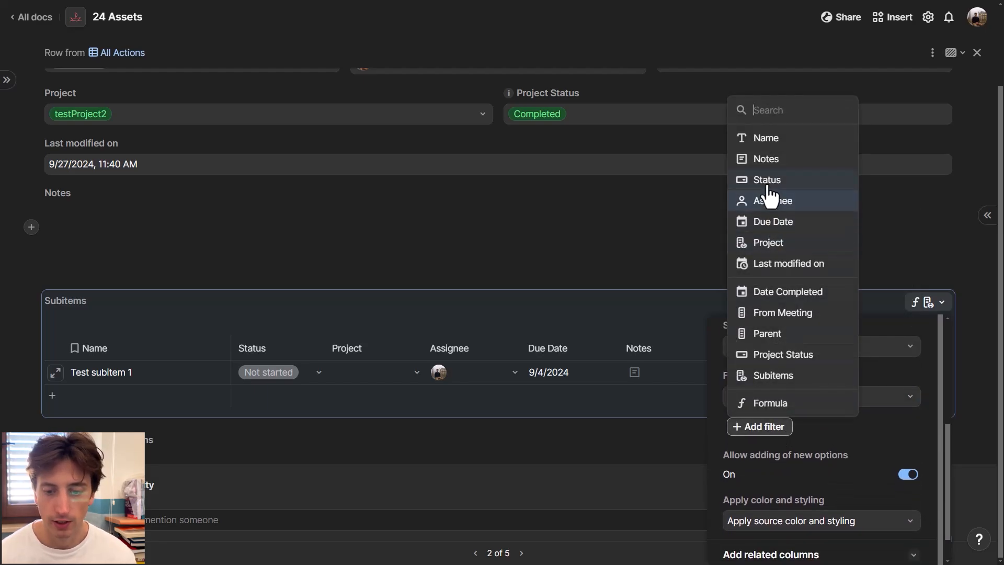
left_click(765, 179)
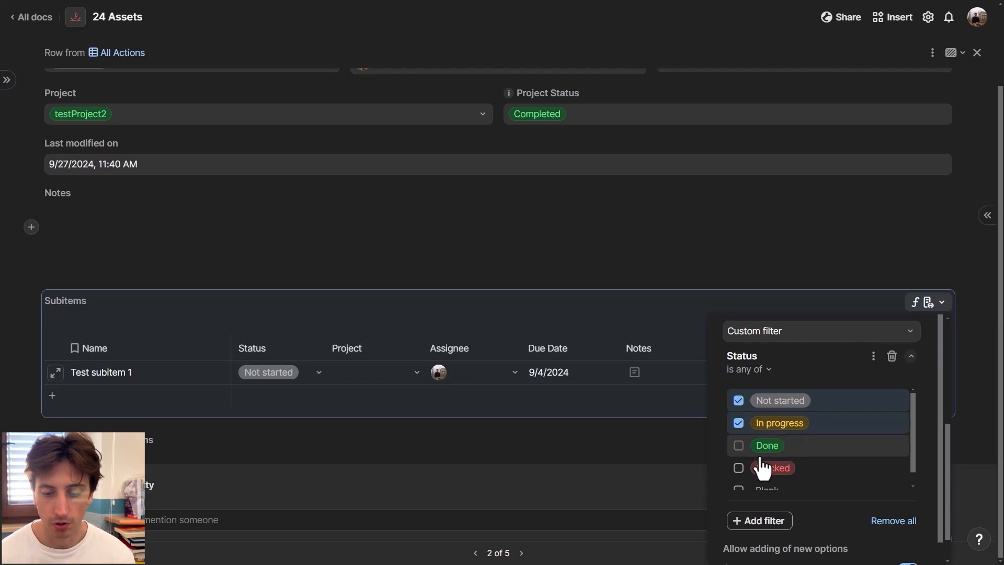
left_click(738, 468)
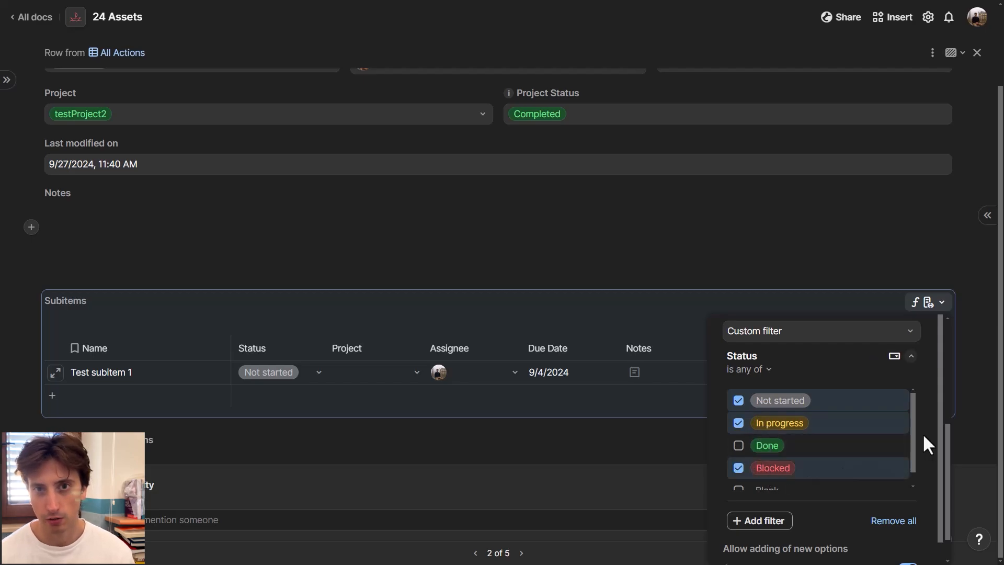
mouse_move(932, 452)
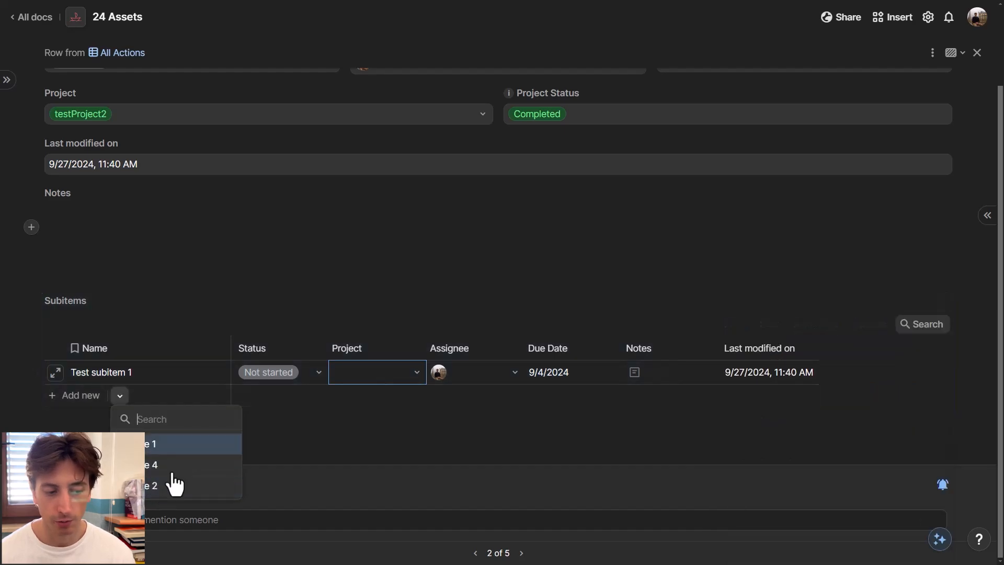
Add a Sub-items % column calculated as the percent of subitem statuses, reviewing its calculation
left_click(978, 52)
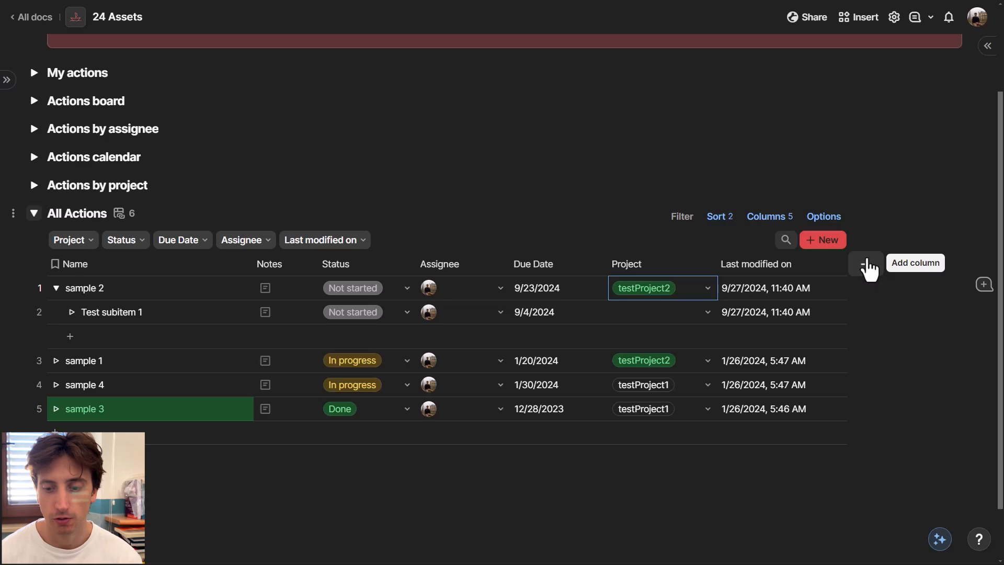
left_click(865, 263)
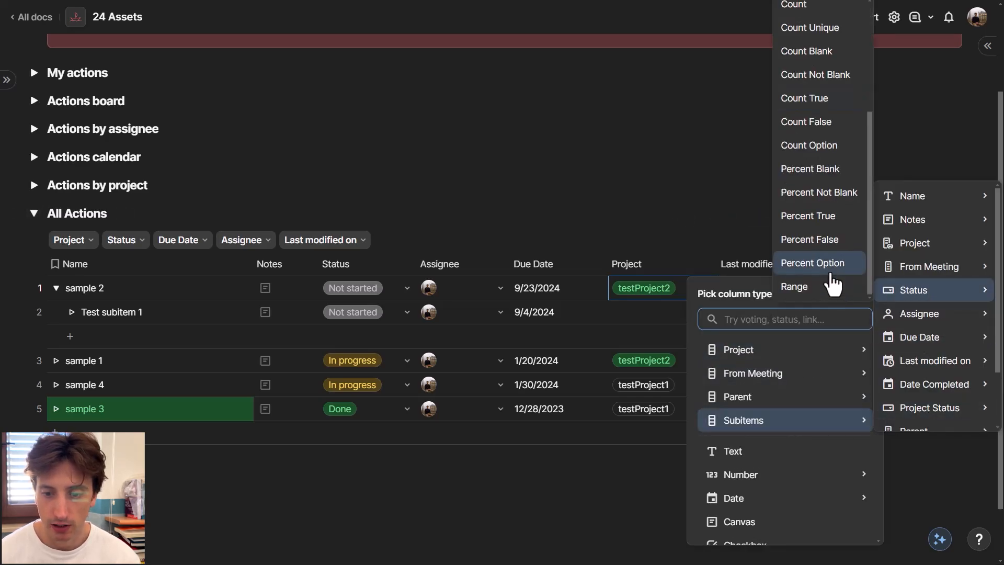
left_click(812, 263)
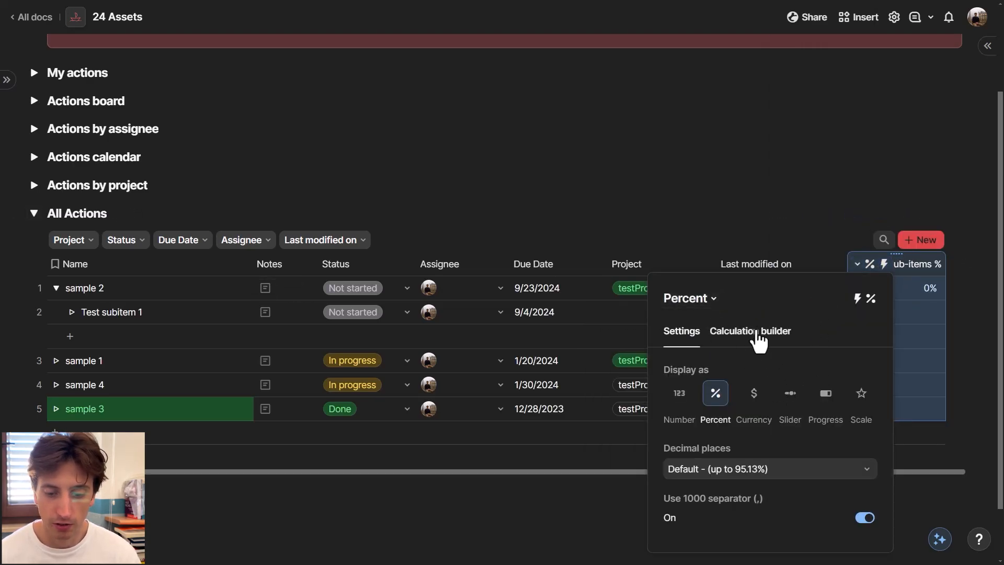
left_click(750, 332)
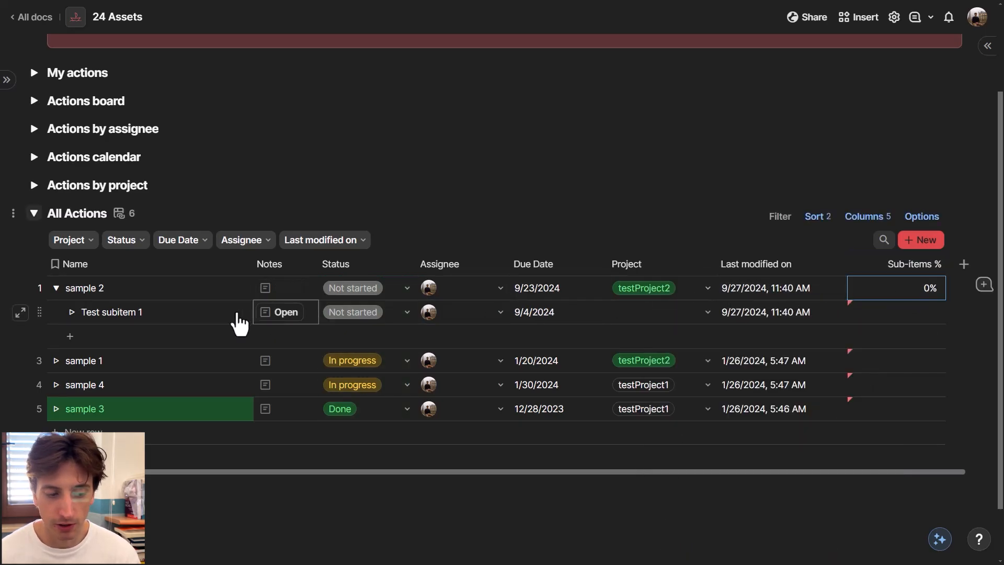
Change Test subitem 1's Status to Done and reopen its status choices
left_click(352, 312)
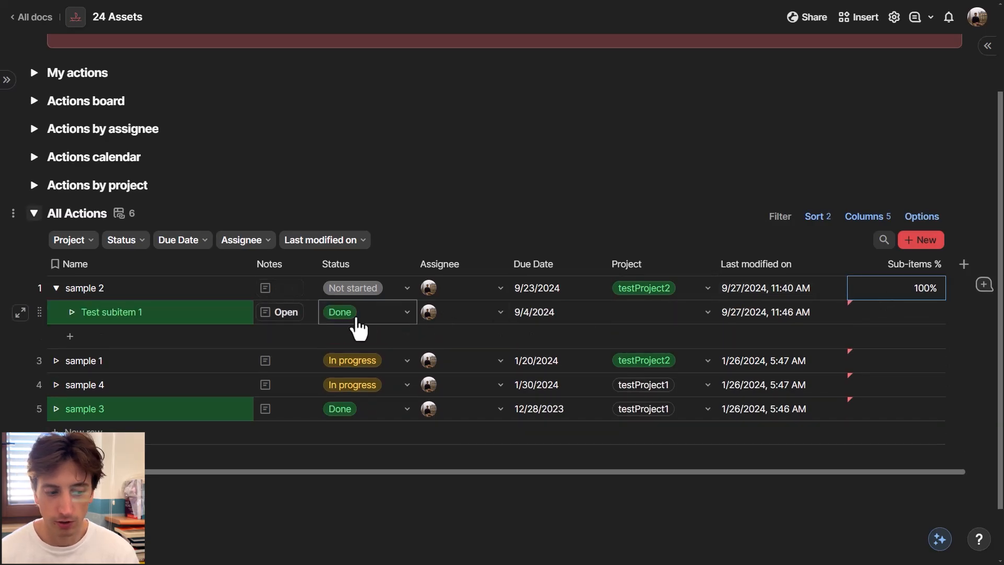
left_click(352, 311)
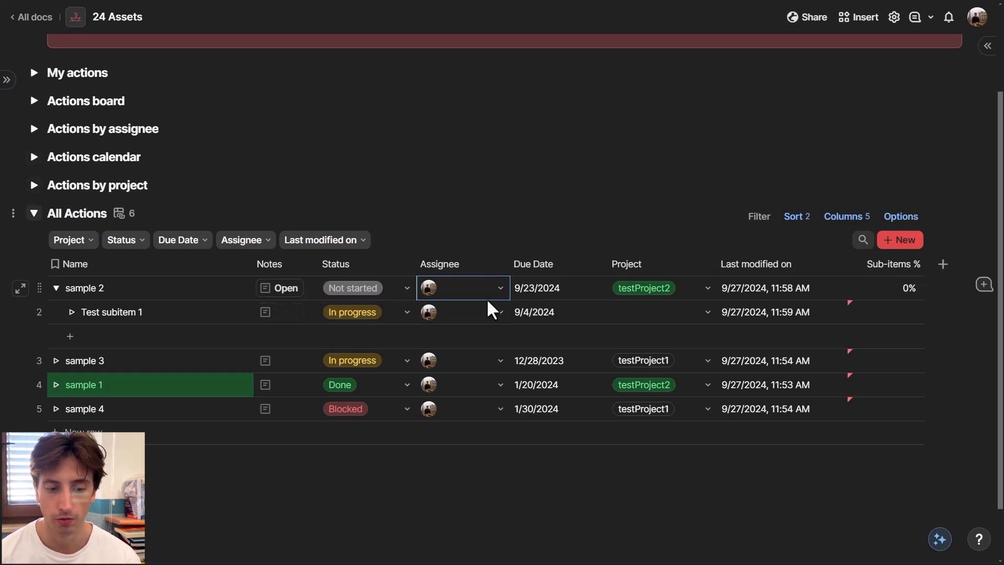
From doc settings, view the parent-Done automation and expand its When trigger step
left_click(894, 17)
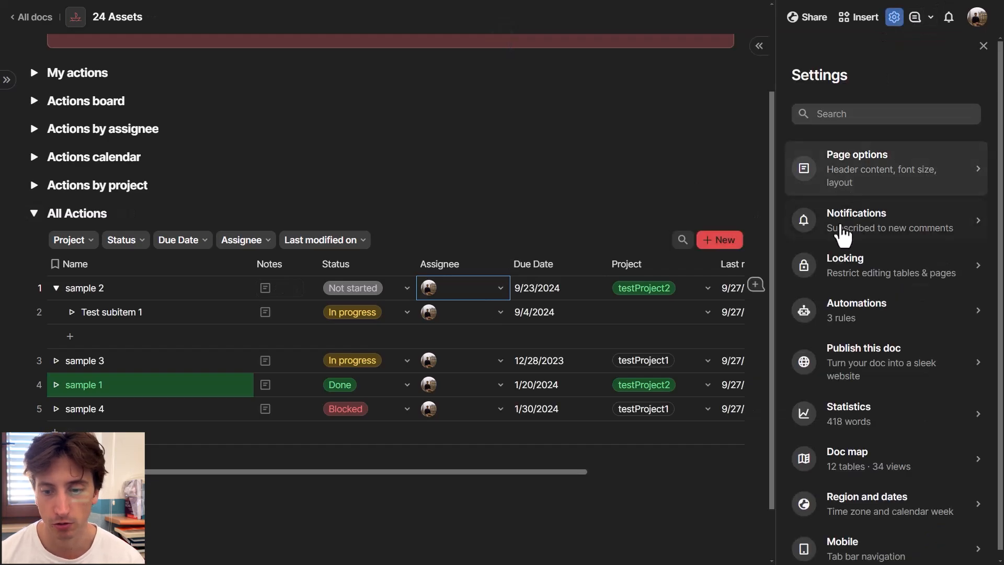
left_click(856, 310)
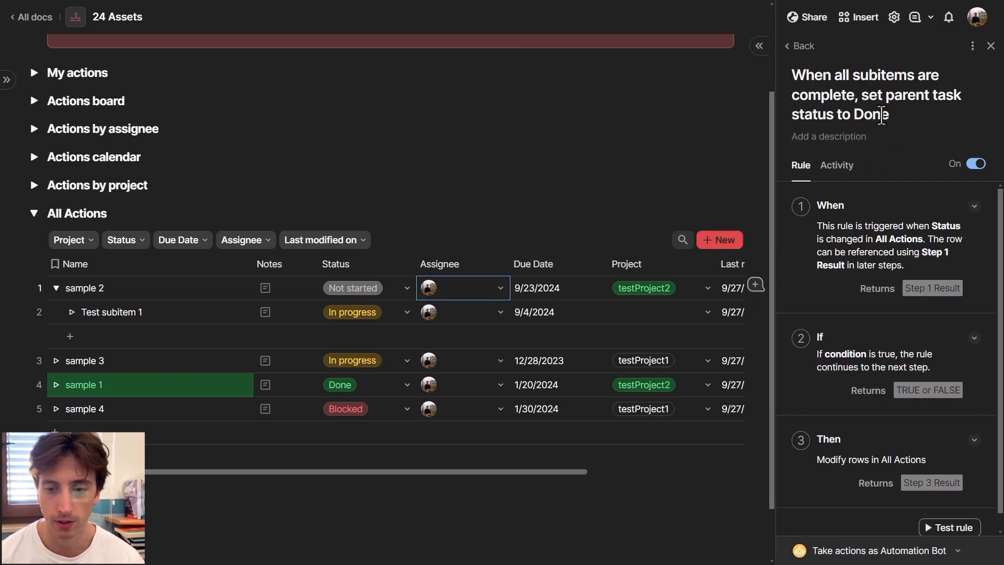
left_click(829, 205)
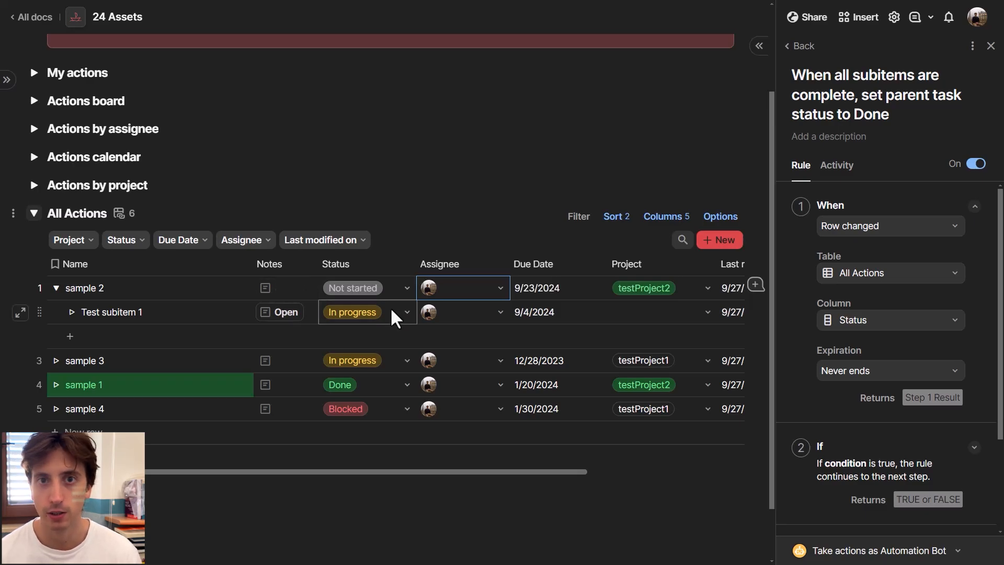
mouse_move(394, 318)
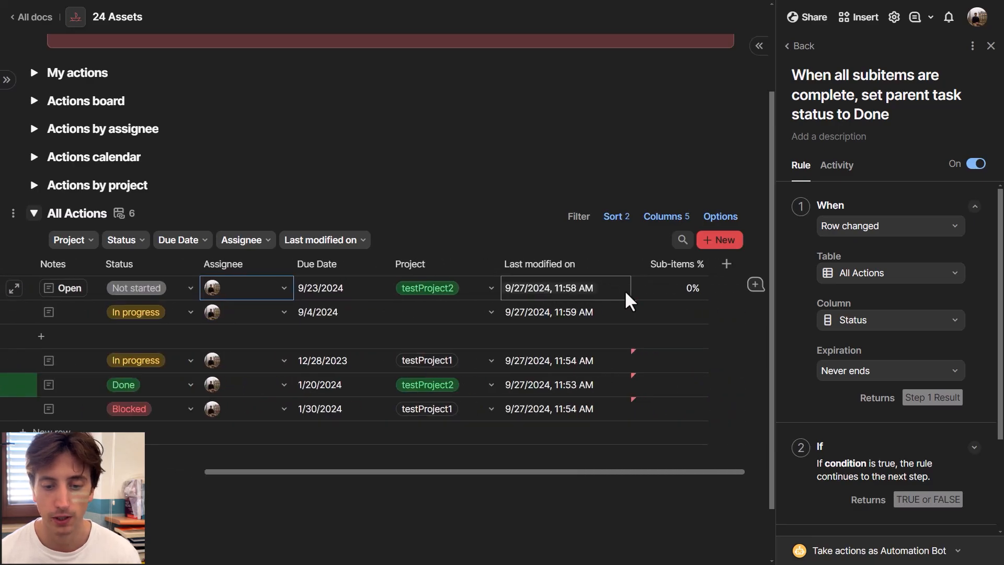
left_click(669, 288)
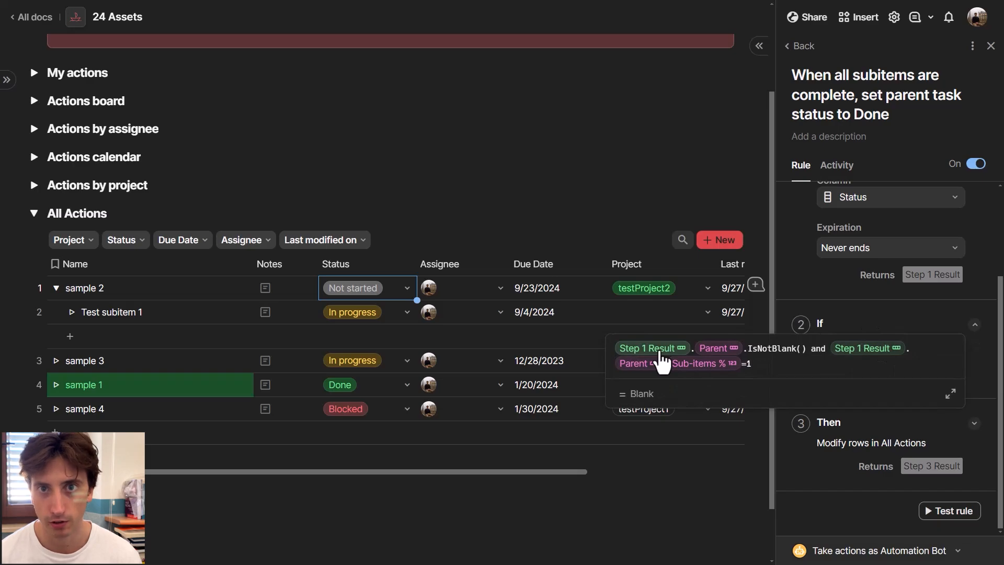
mouse_move(709, 359)
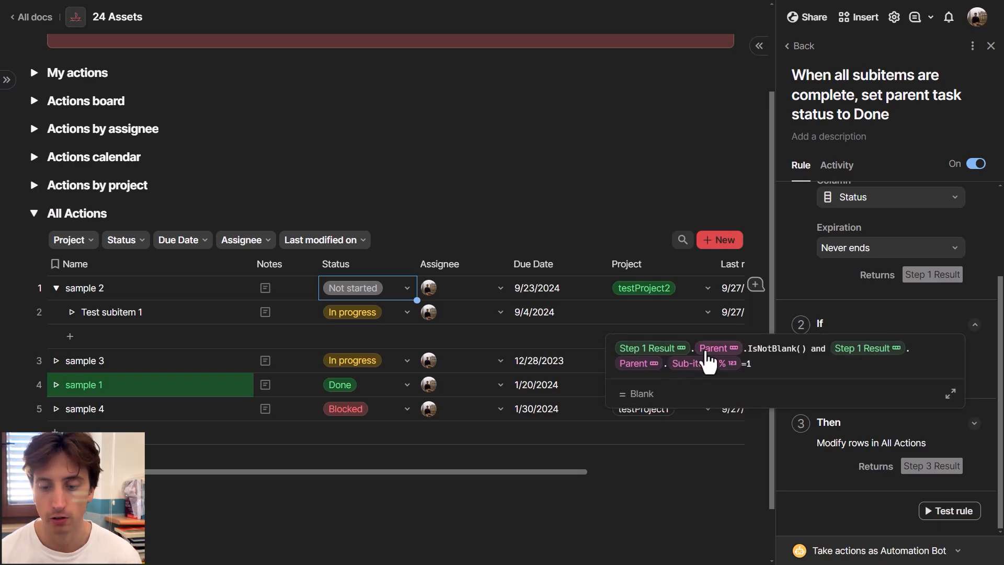
mouse_move(721, 362)
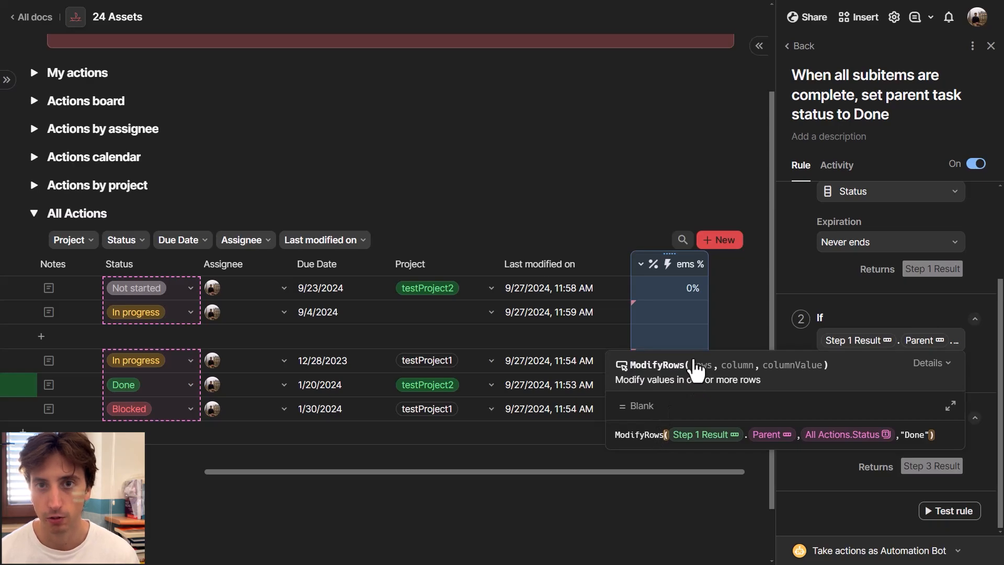
mouse_move(720, 372)
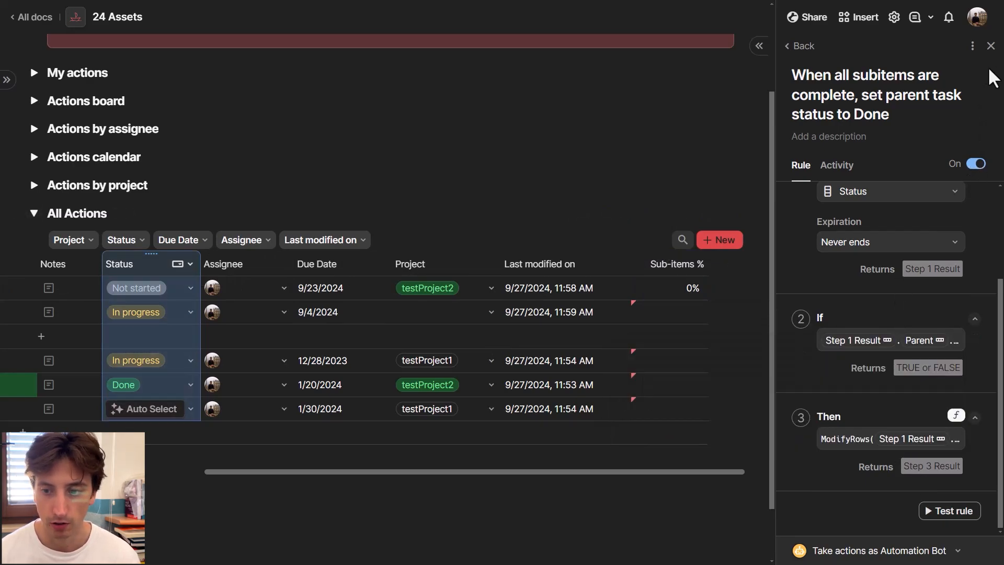
Close the automation and mark Test subitem 1 Done, bringing sample 2 to 100%
left_click(990, 45)
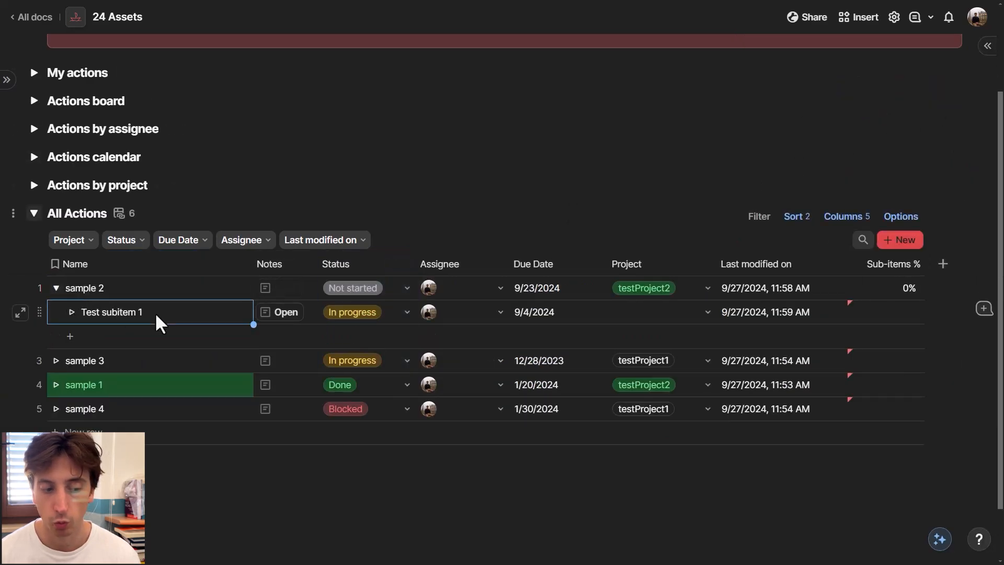
left_click(352, 312)
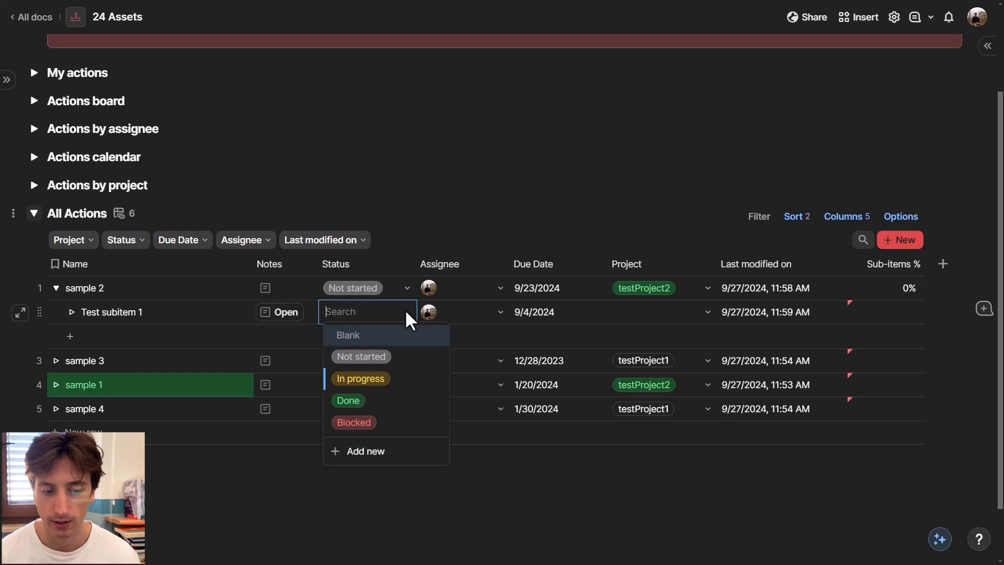
left_click(347, 401)
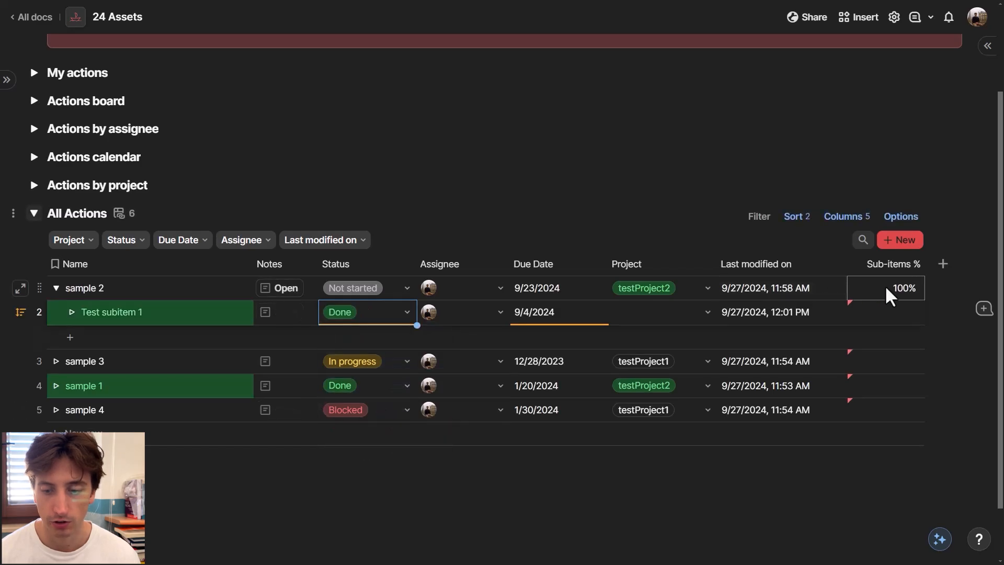